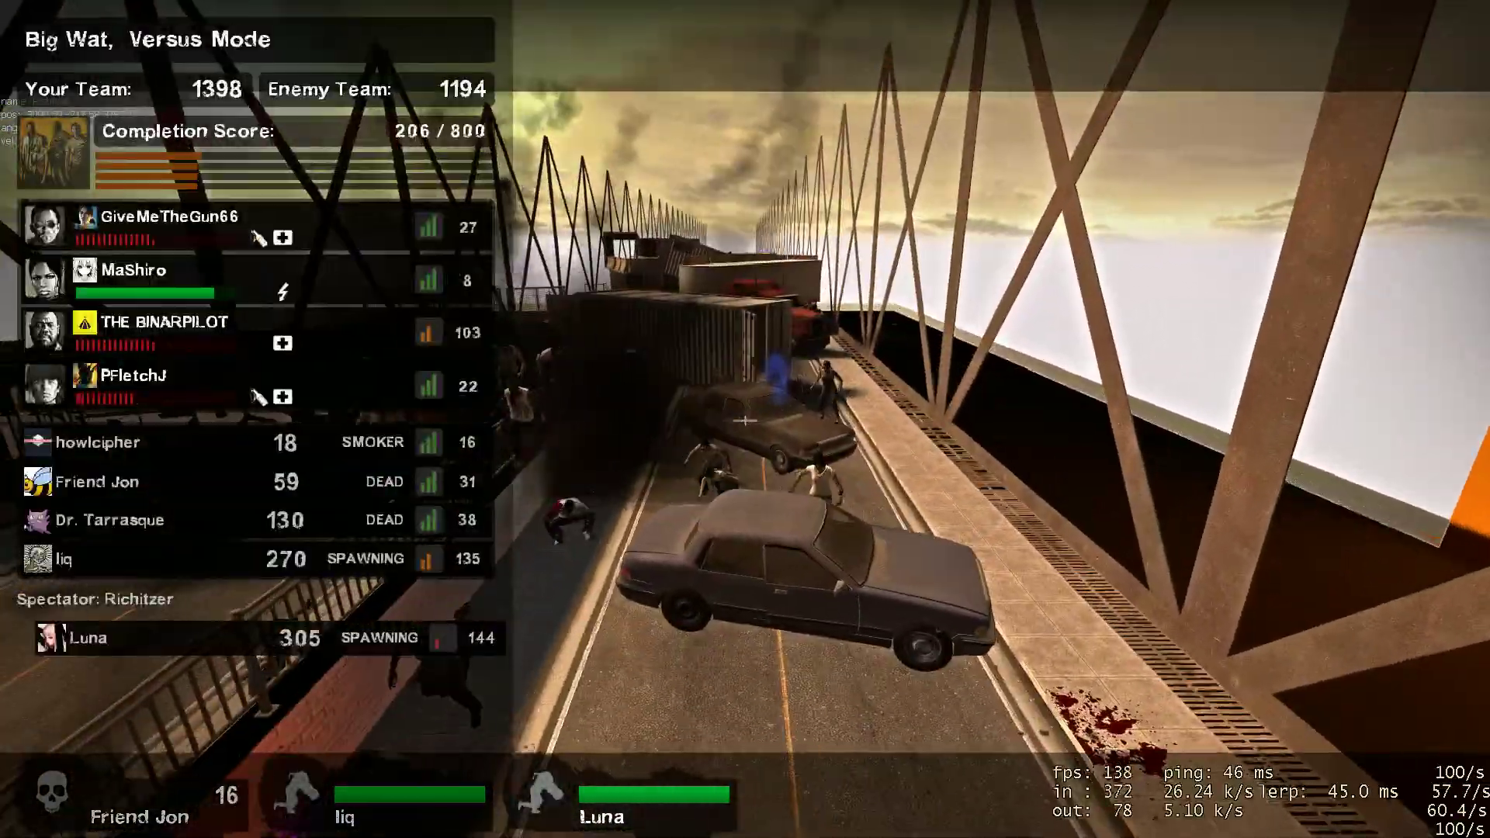
pyautogui.press('tab')
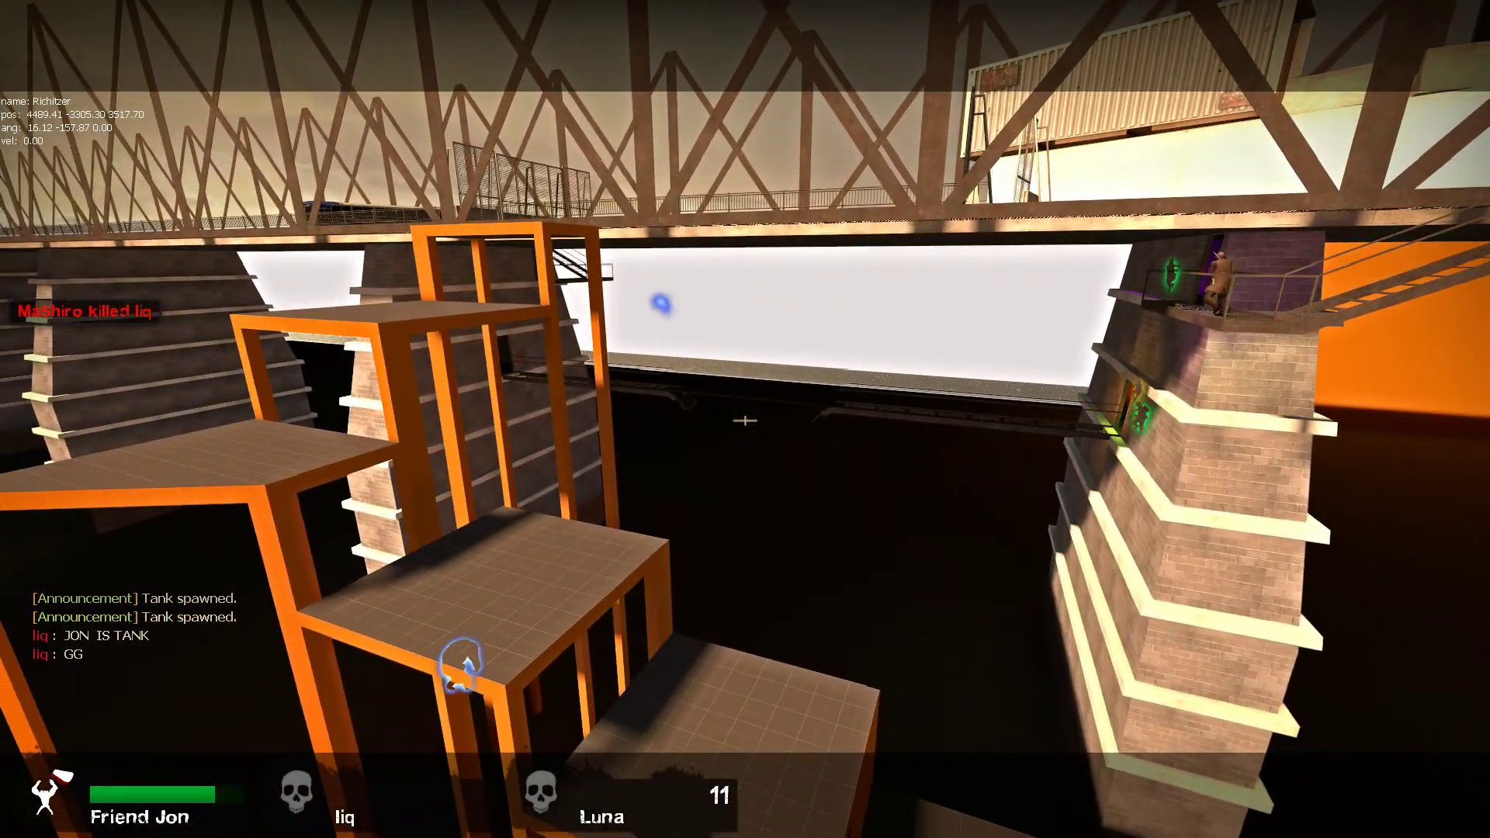
pyautogui.moveTo(745, 419)
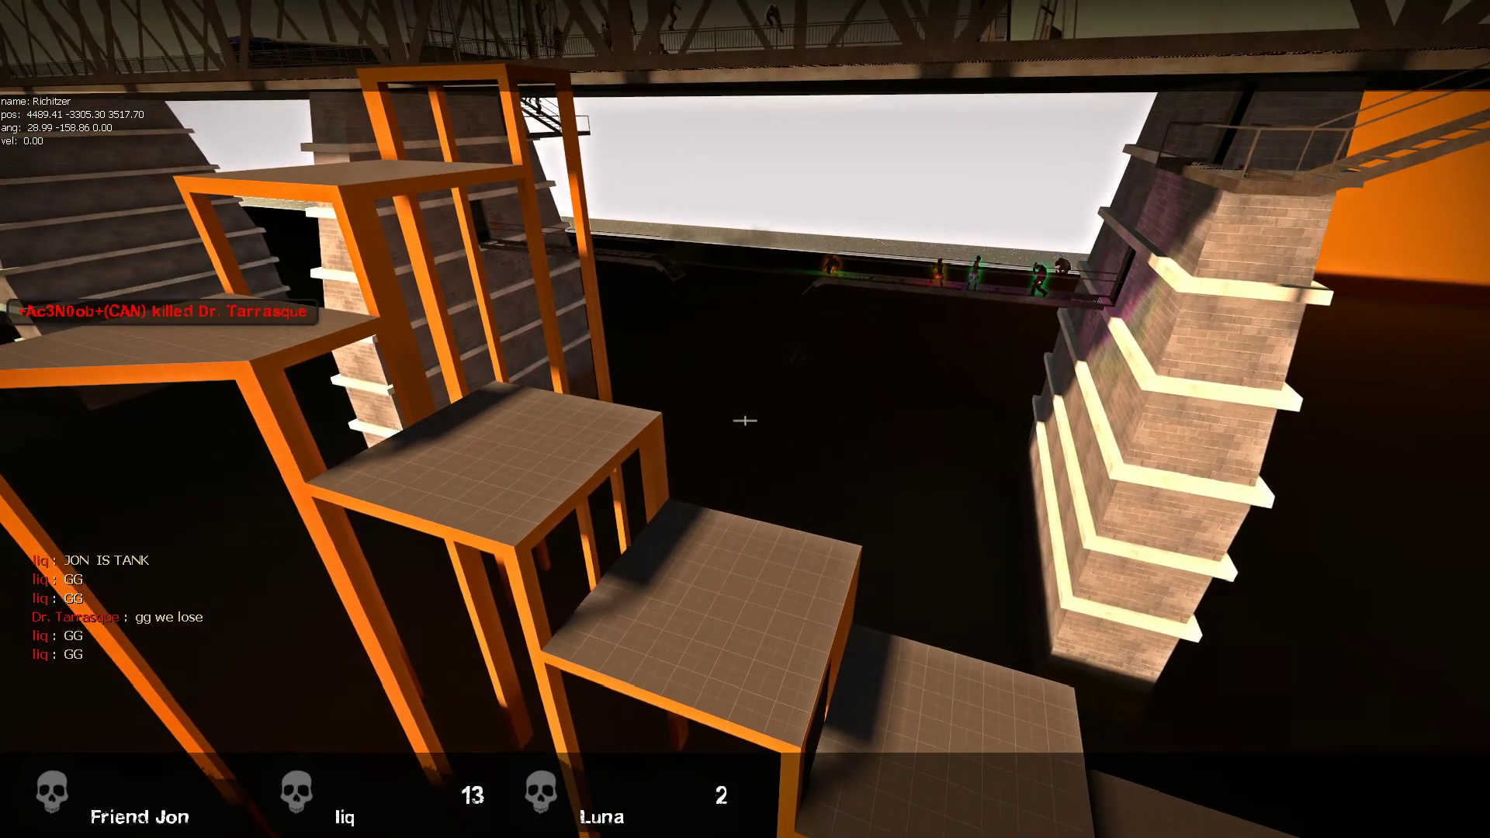
pyautogui.press('y')
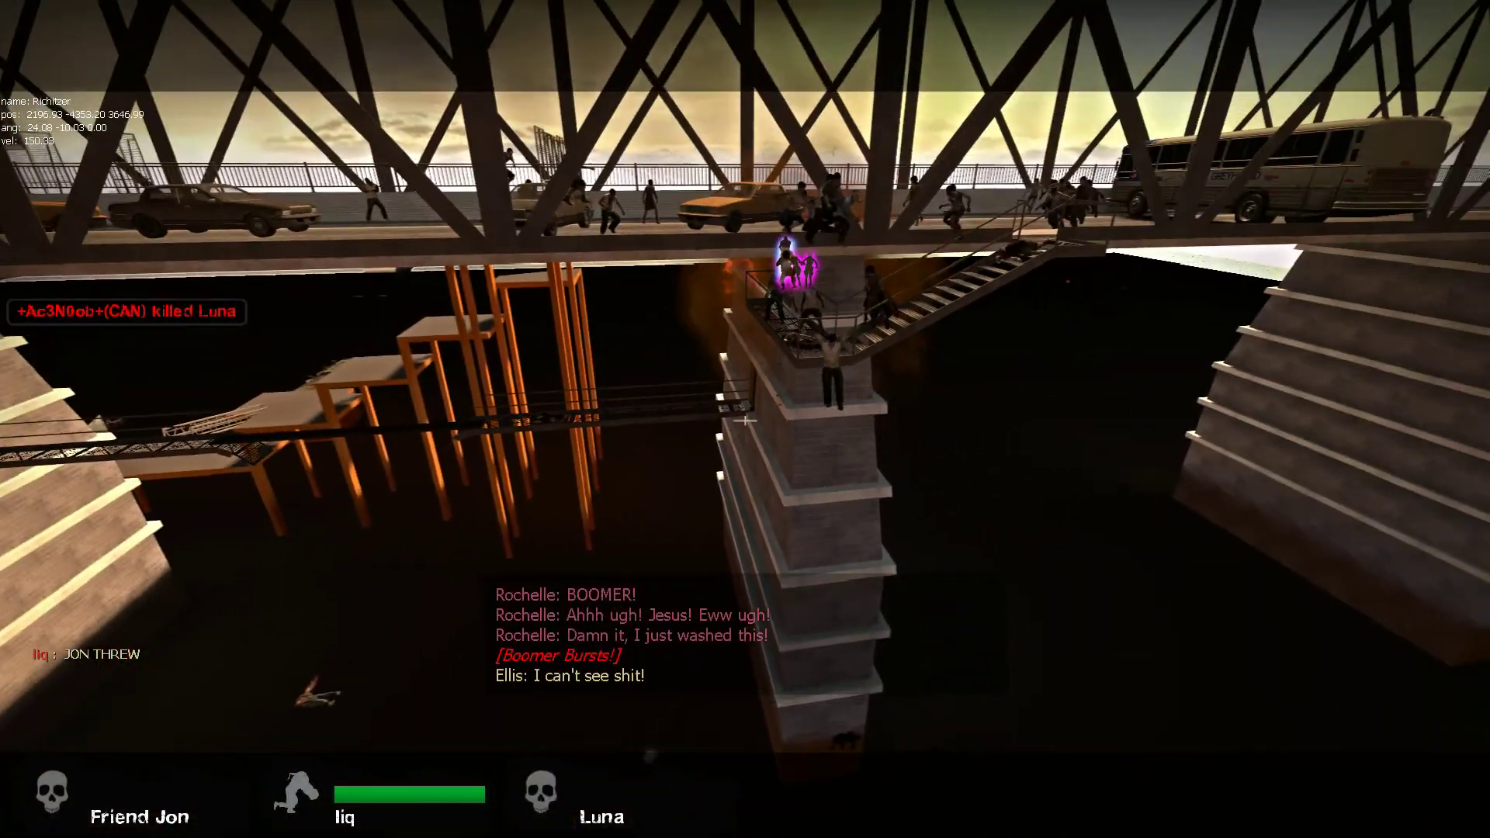
pyautogui.write('T')
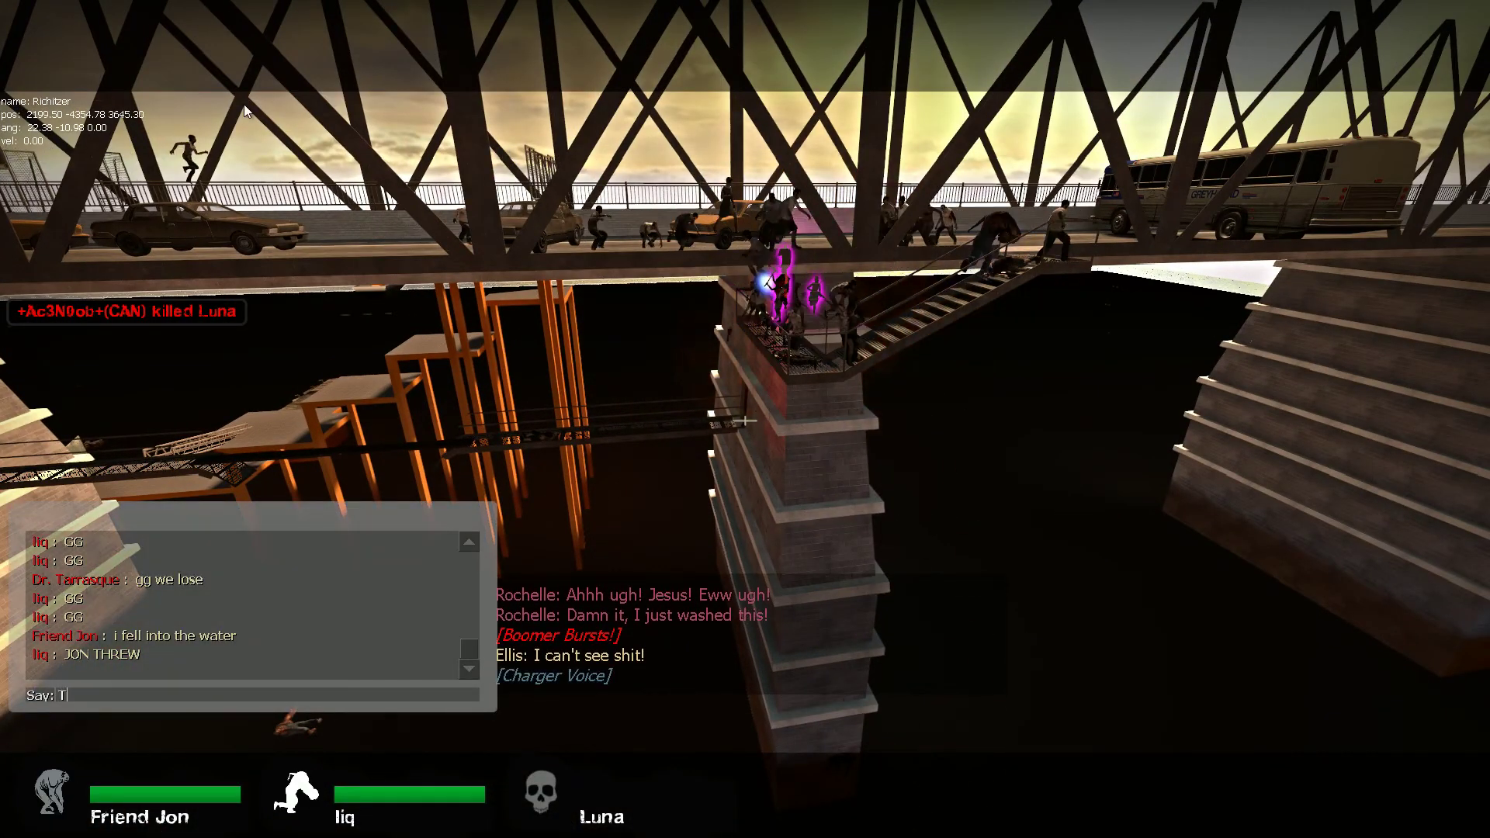
pyautogui.write('hrow of th')
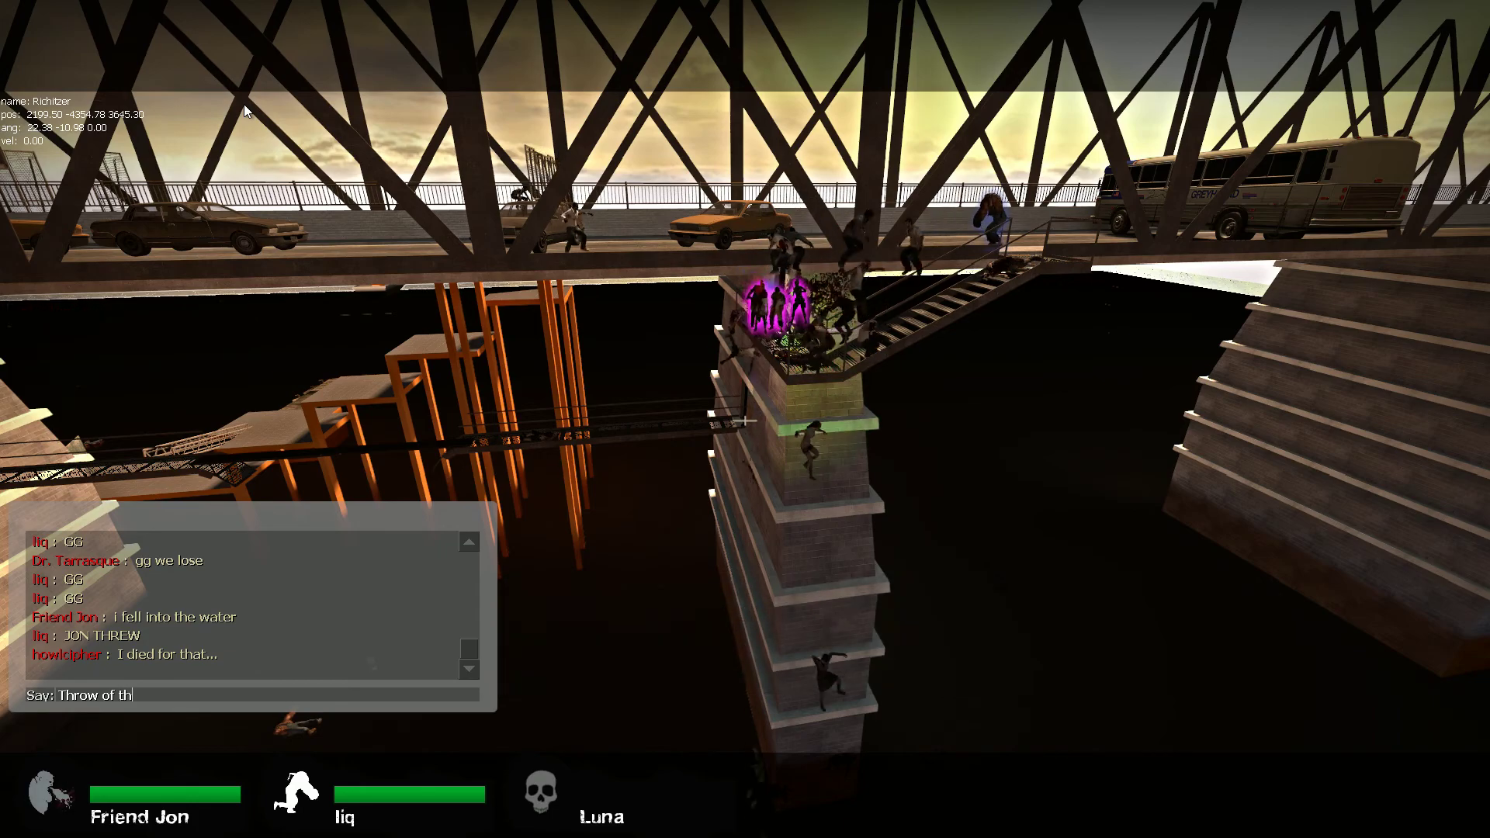